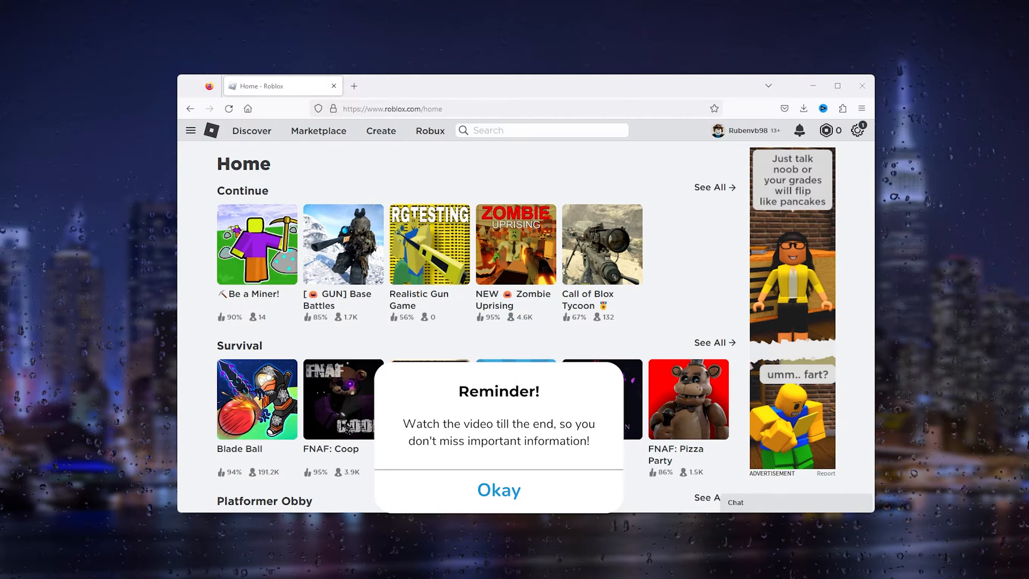
Step: Search Windows for 'network status' to reach Network and Sharing Center
click(498, 490)
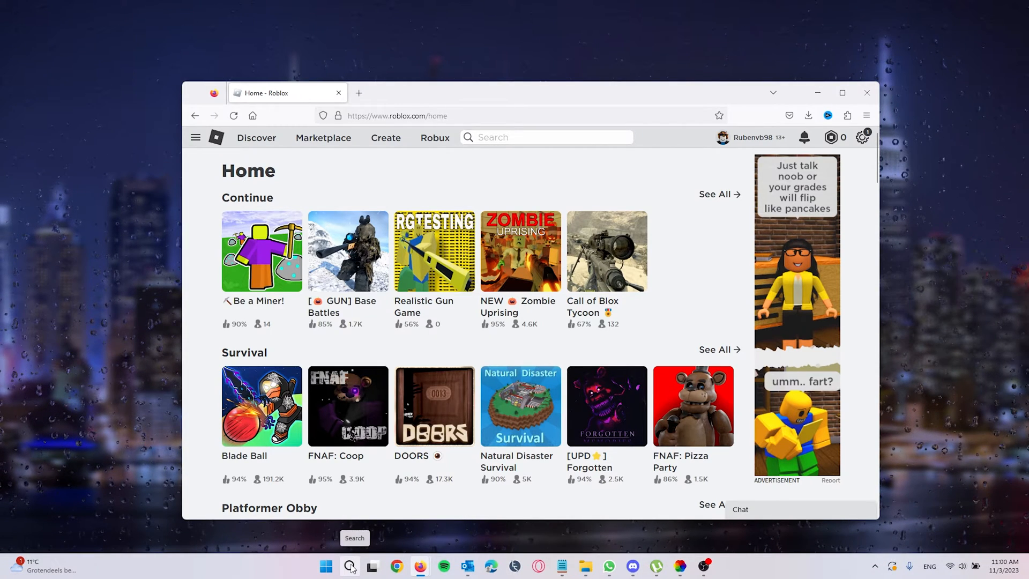
click(327, 567)
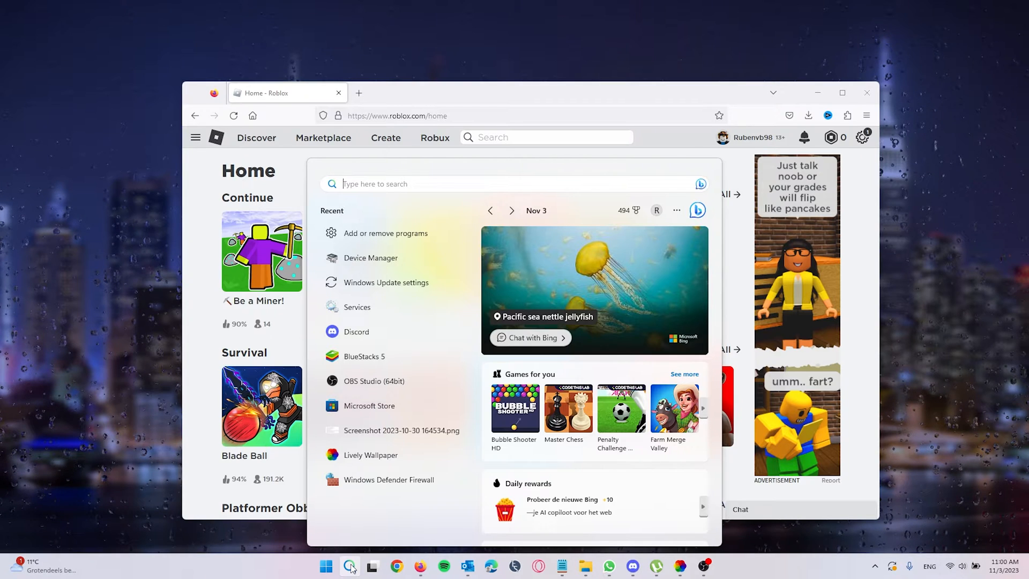
text(network s)
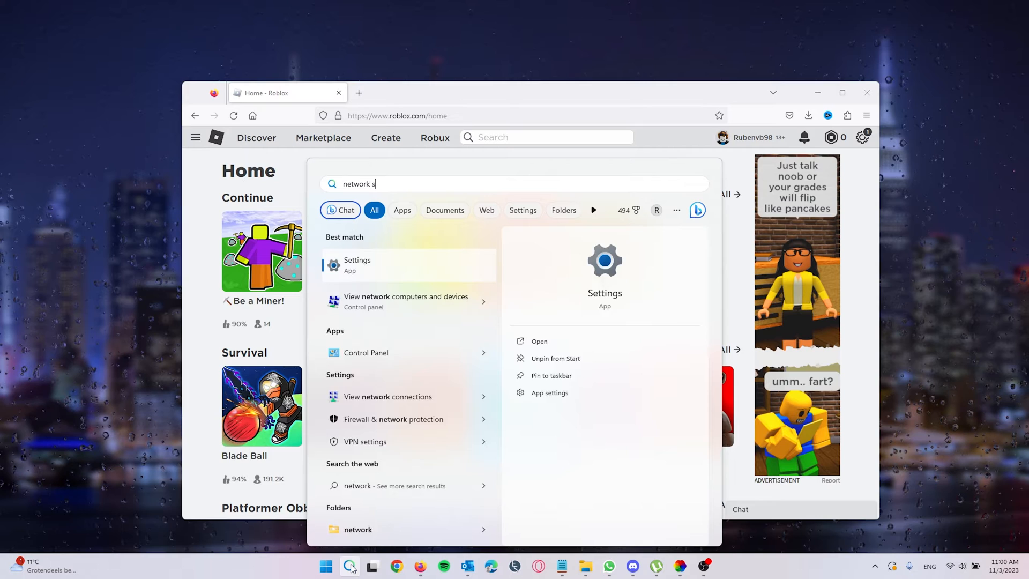
text(tatus)
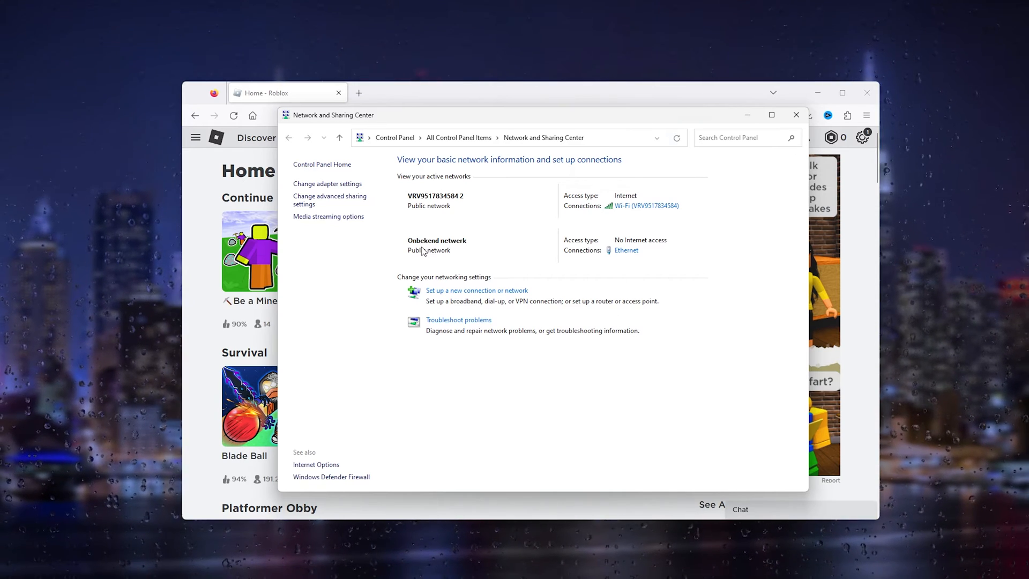
mouse_move(327, 184)
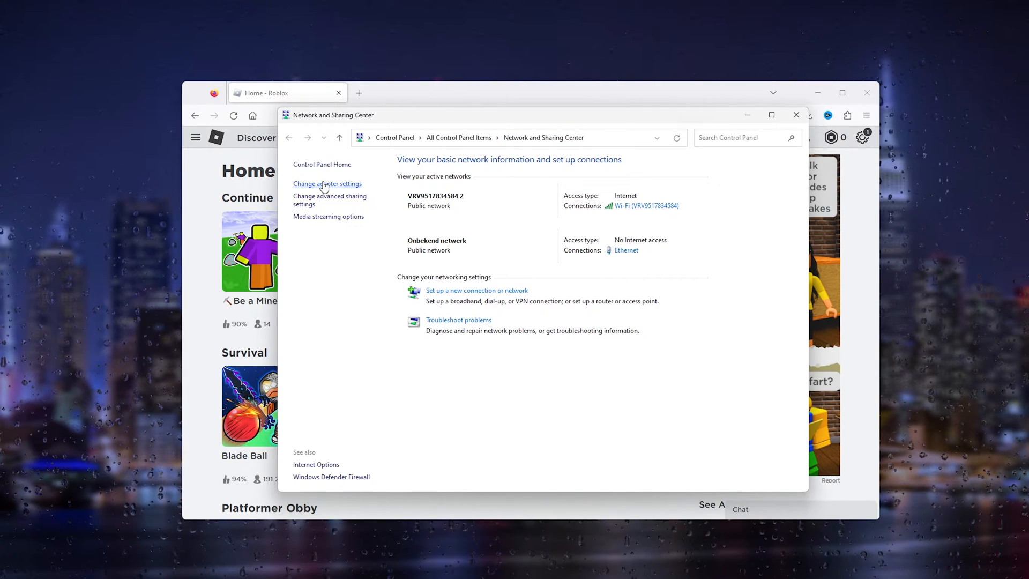
Step: Open 'Change adapter settings' to list the Bluetooth, Ethernet and Wi-Fi adapters
click(327, 184)
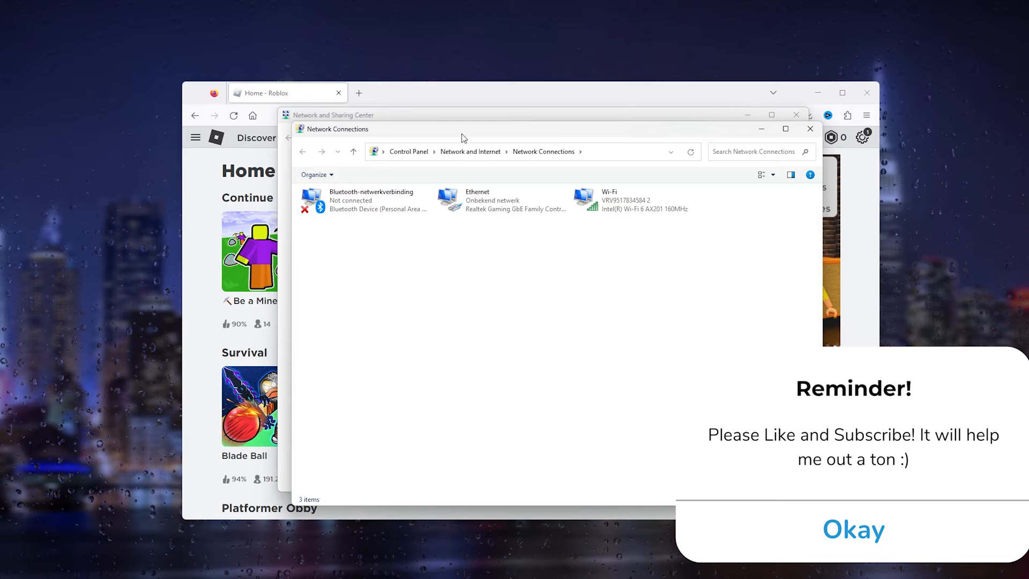
Step: Open the Wi-Fi adapter's Internet Protocol versie 4 (TCP/IPv4) properties
click(854, 529)
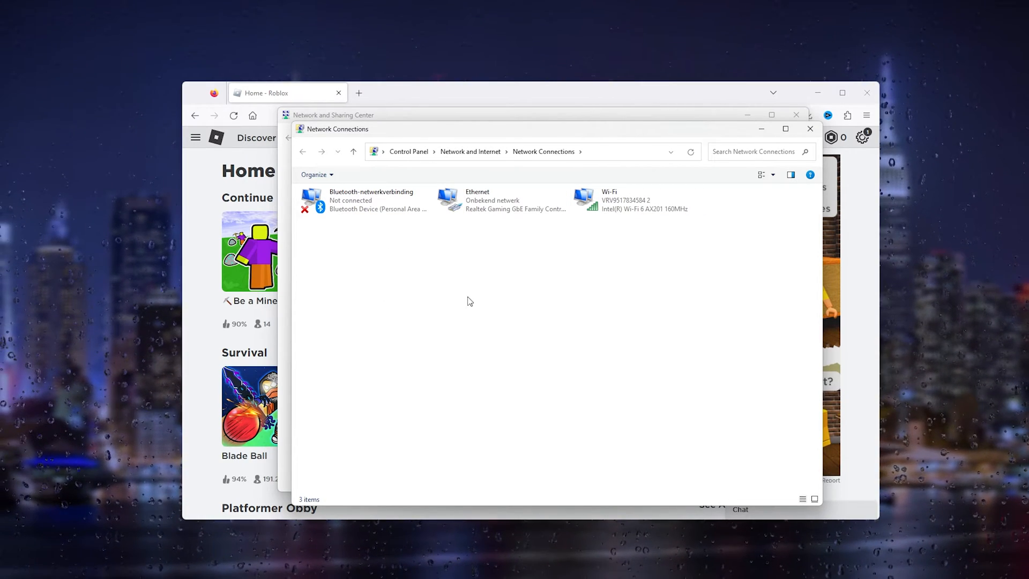
right_click(631, 199)
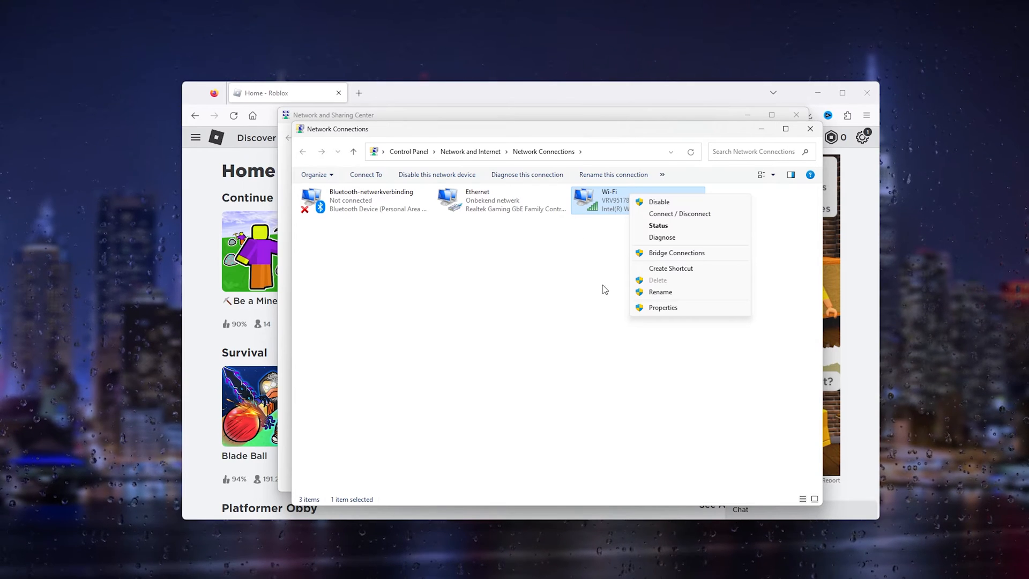
click(663, 308)
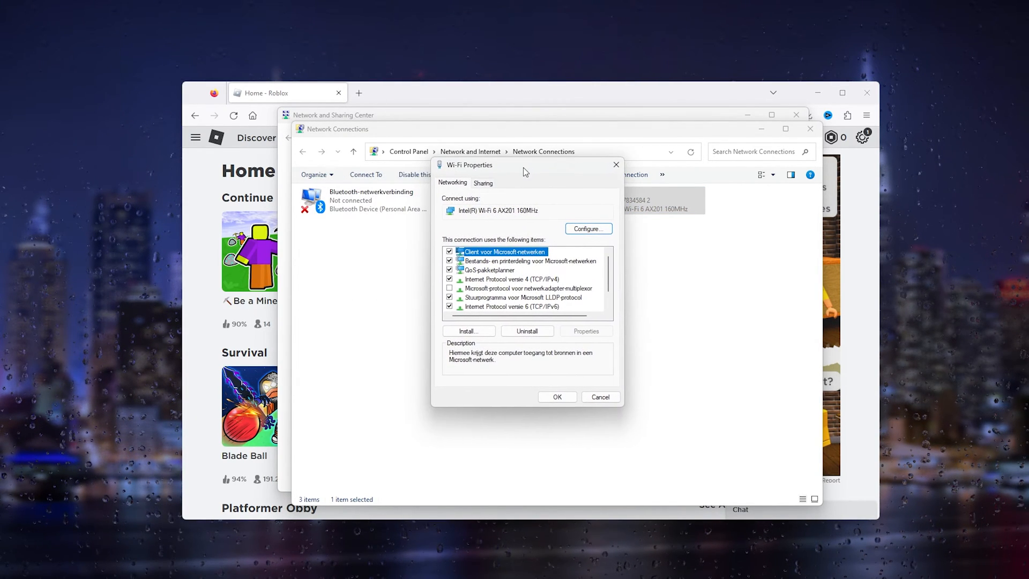
mouse_move(509, 287)
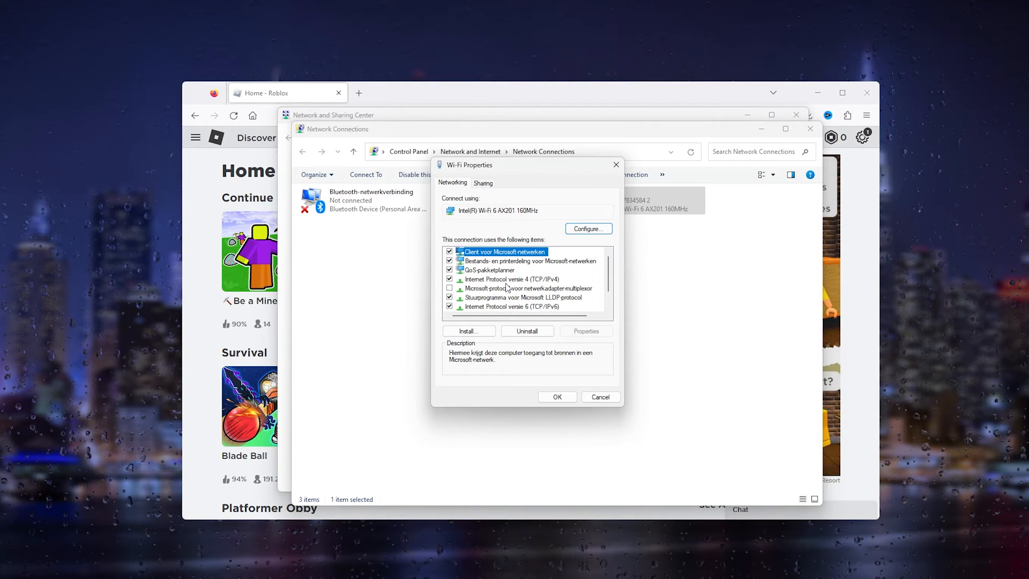
mouse_move(539, 284)
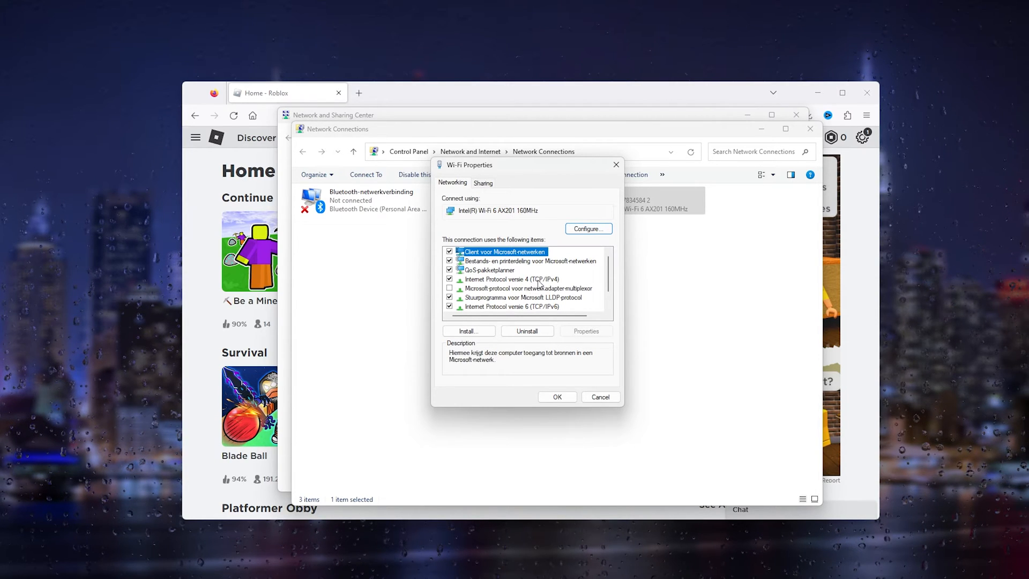
click(512, 278)
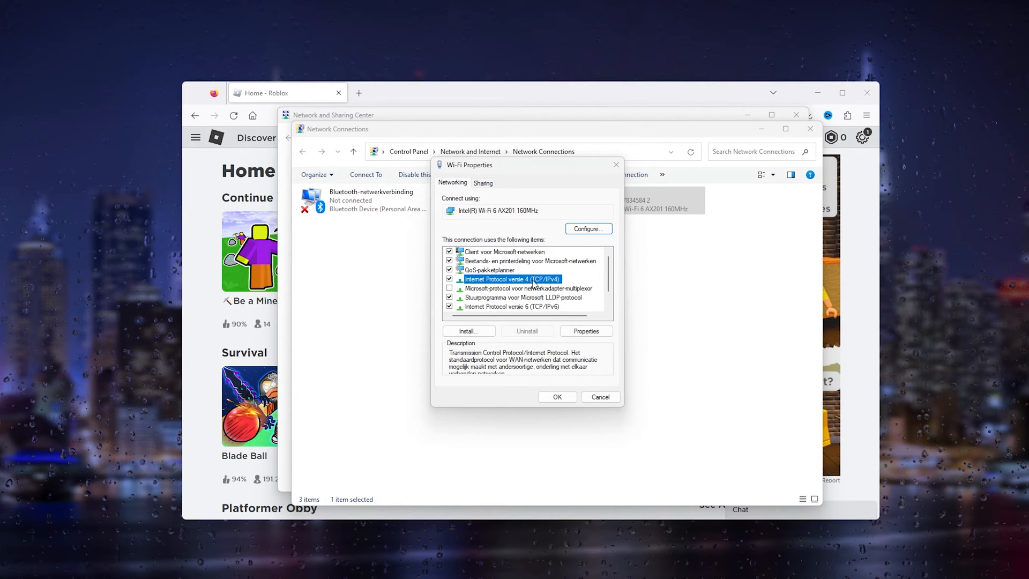
click(584, 330)
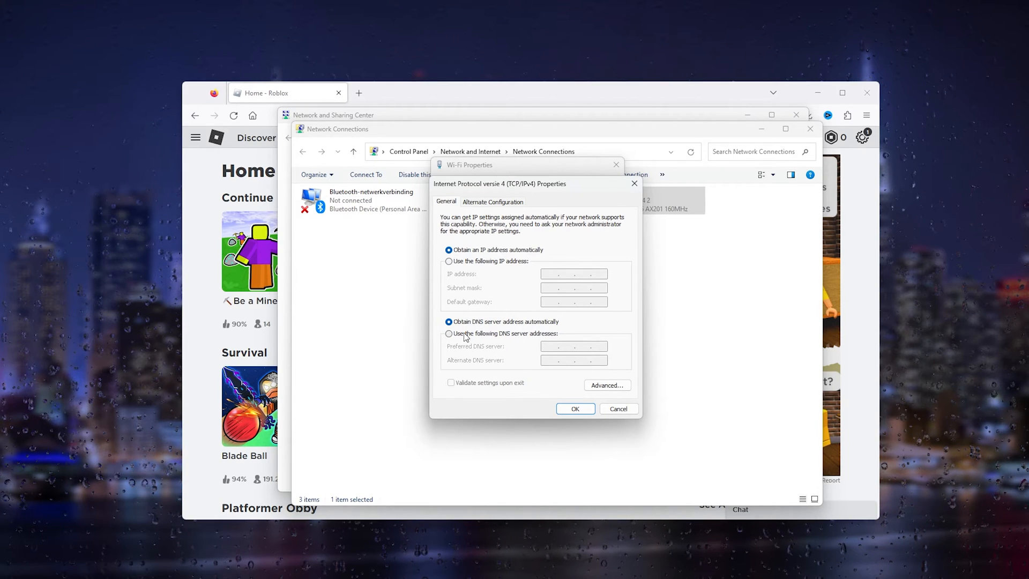
Step: Set manual DNS servers 1.1.1.1 and 1.0.0.1 for Wi-Fi IPv4 and confirm with OK
click(448, 333)
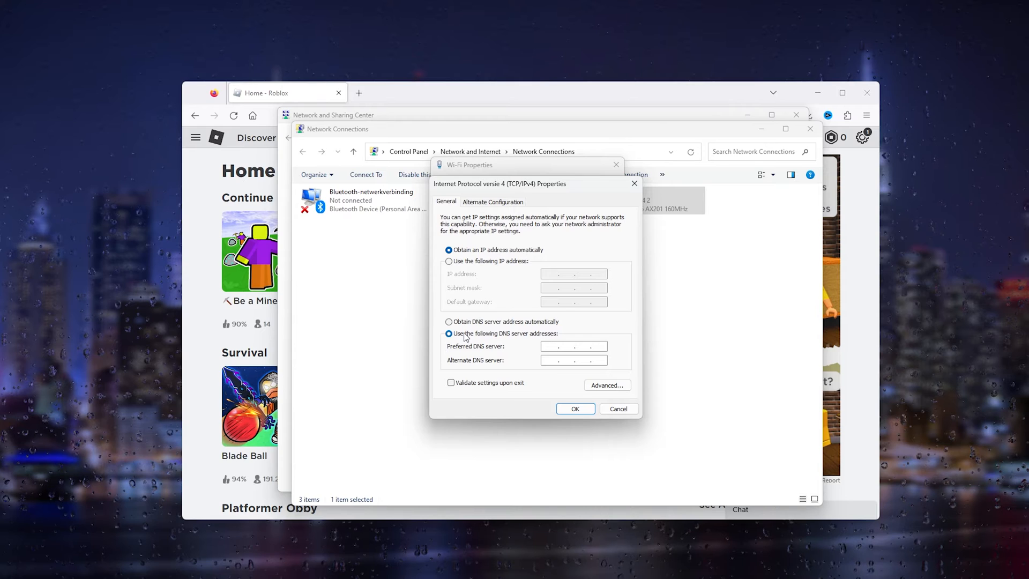
mouse_move(514, 340)
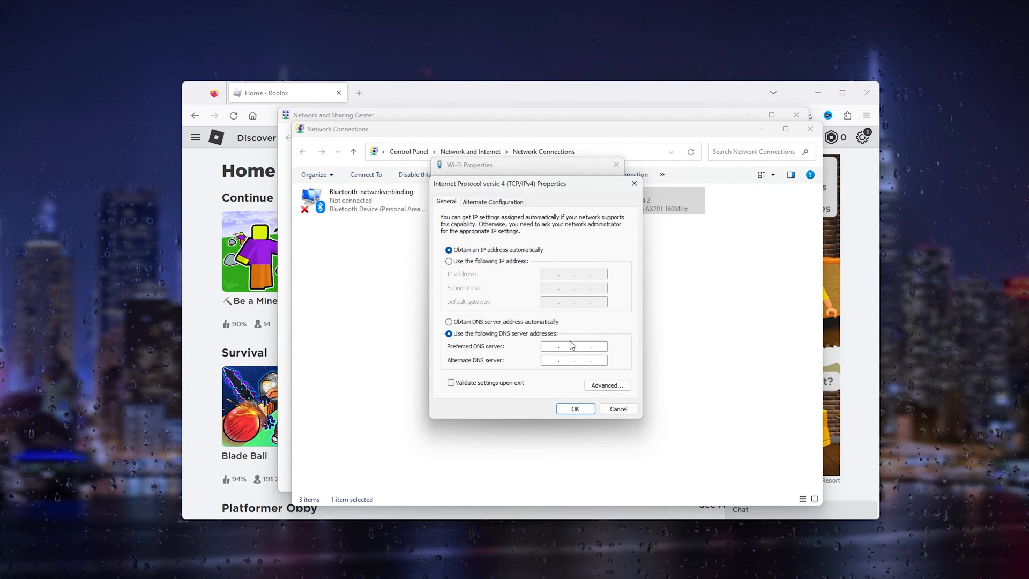
text(1 . 1 . 1 .)
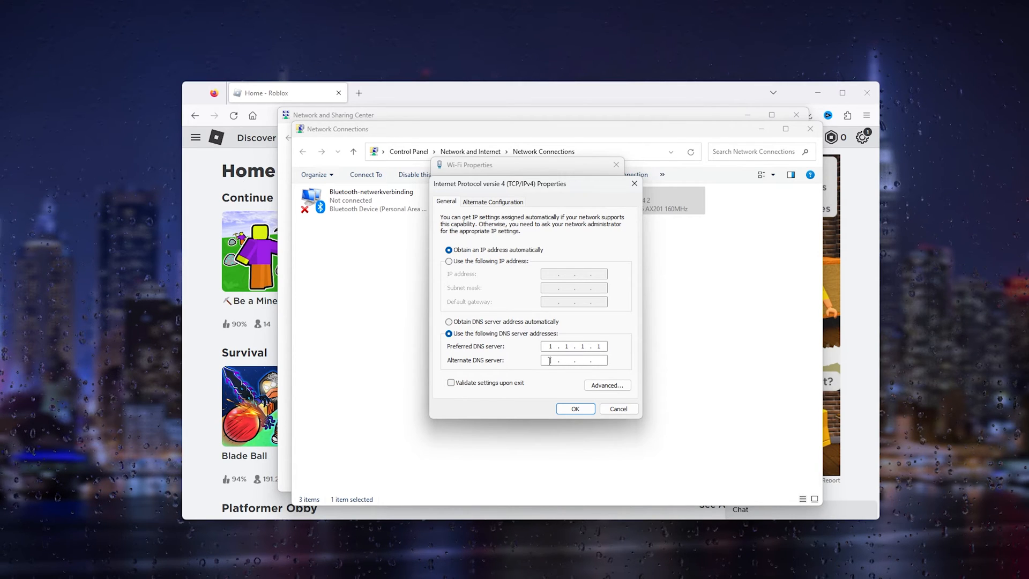
text(1.0.0.1)
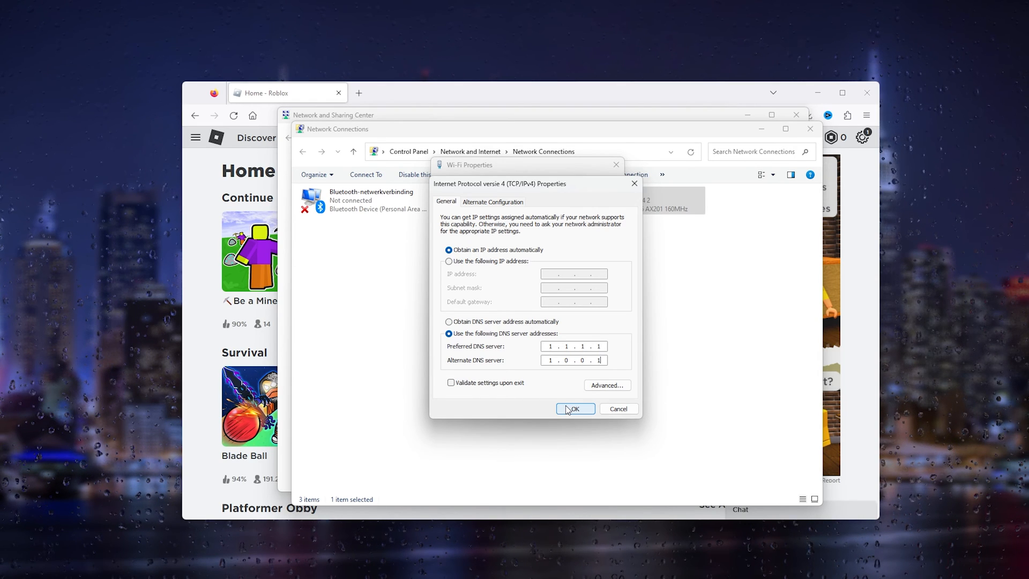
click(575, 408)
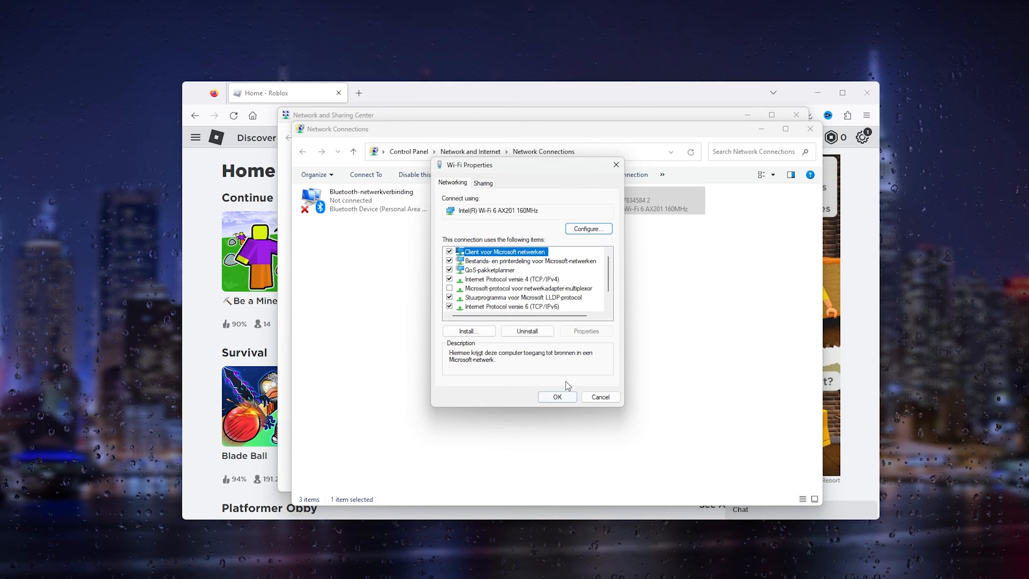